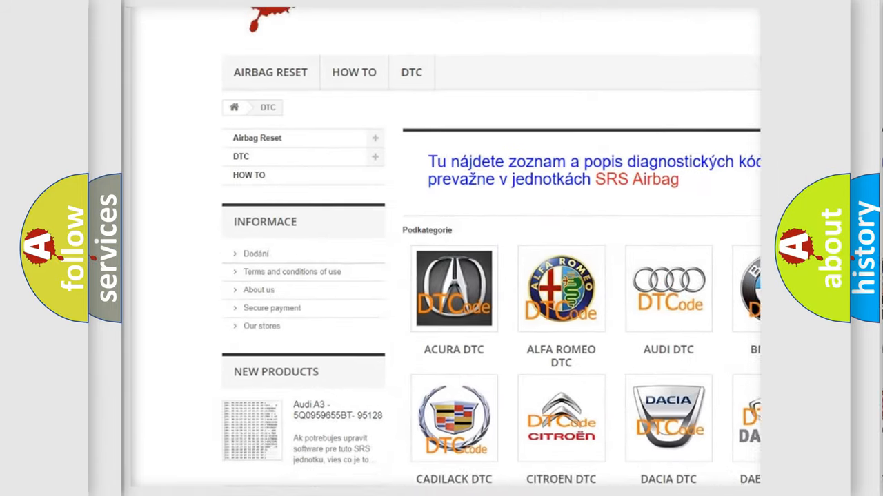
scroll(down, 3)
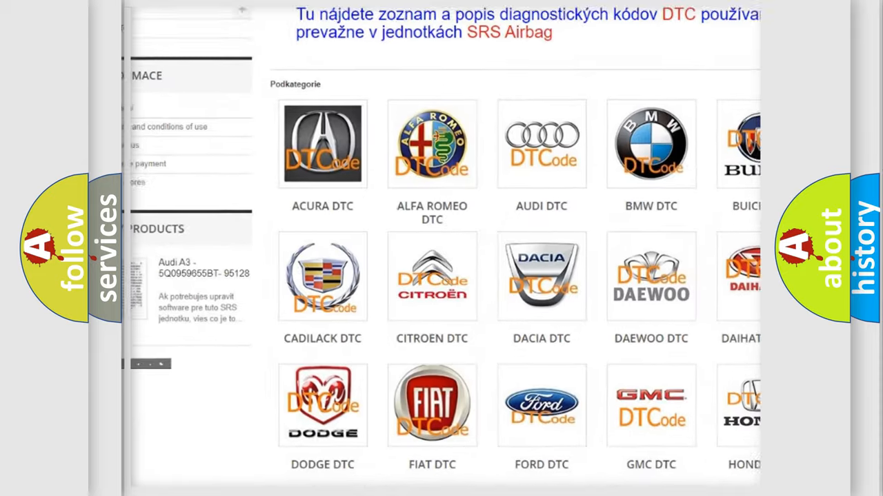
scroll(down, 3)
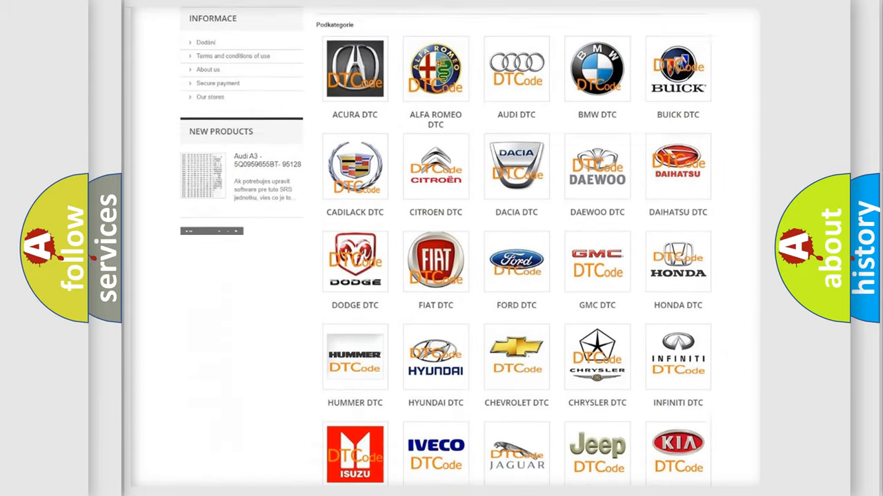
scroll(down, 3)
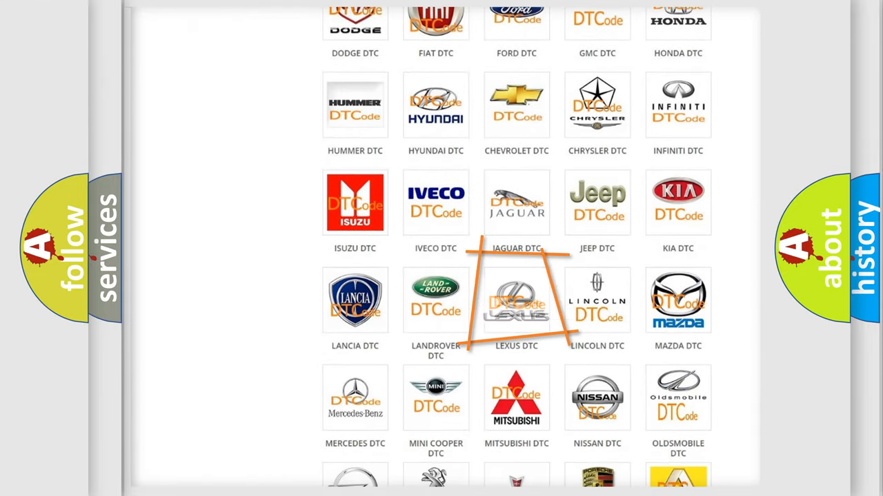